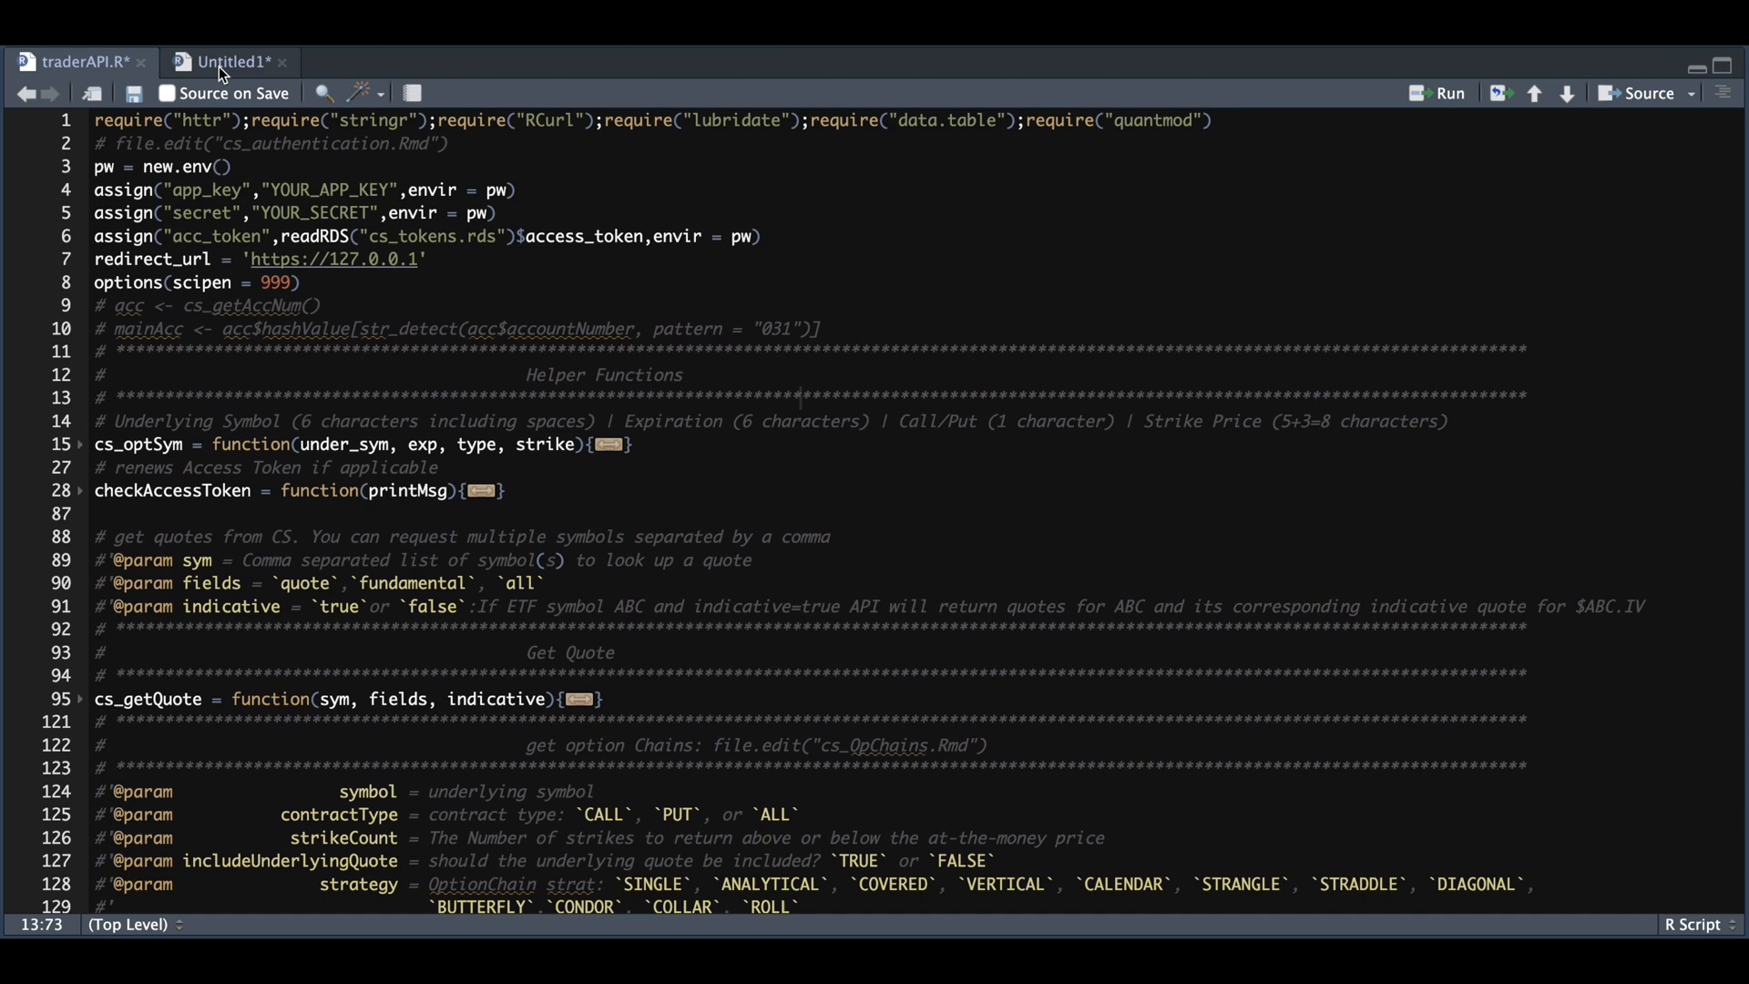
# - Review traderAPI.R briefly and settle on the Untitled1 script that sources it
pyautogui.click(229, 62)
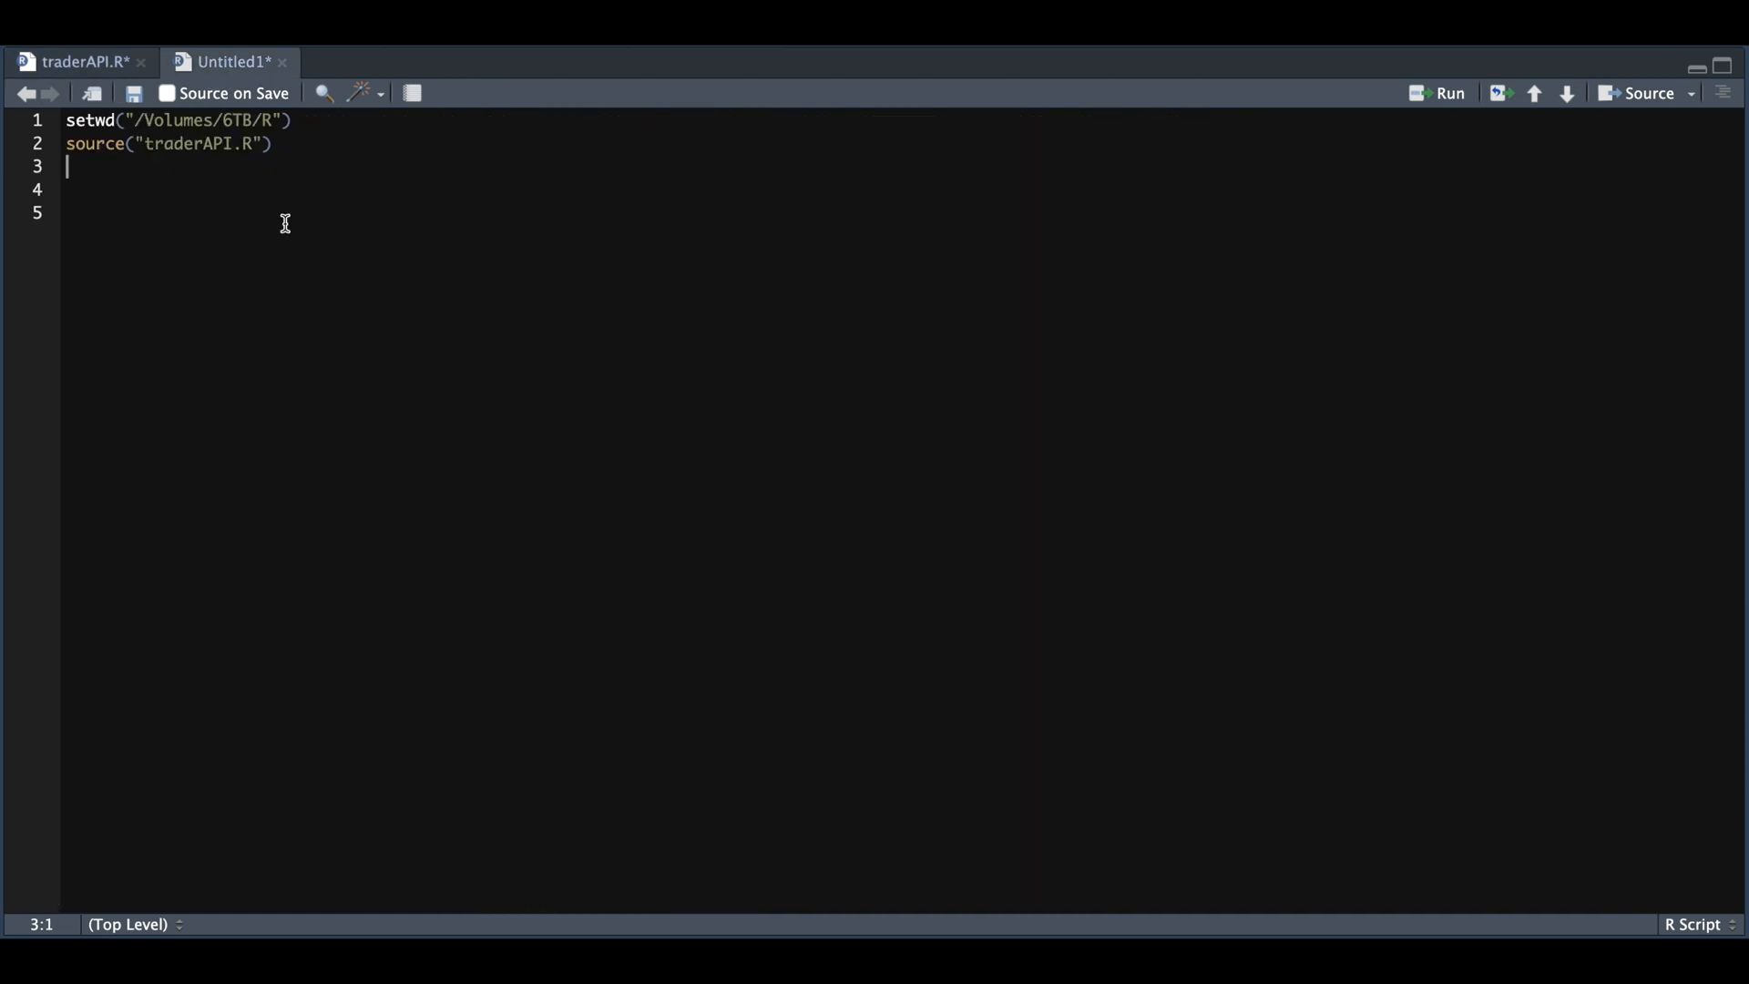
pyautogui.moveTo(142, 194)
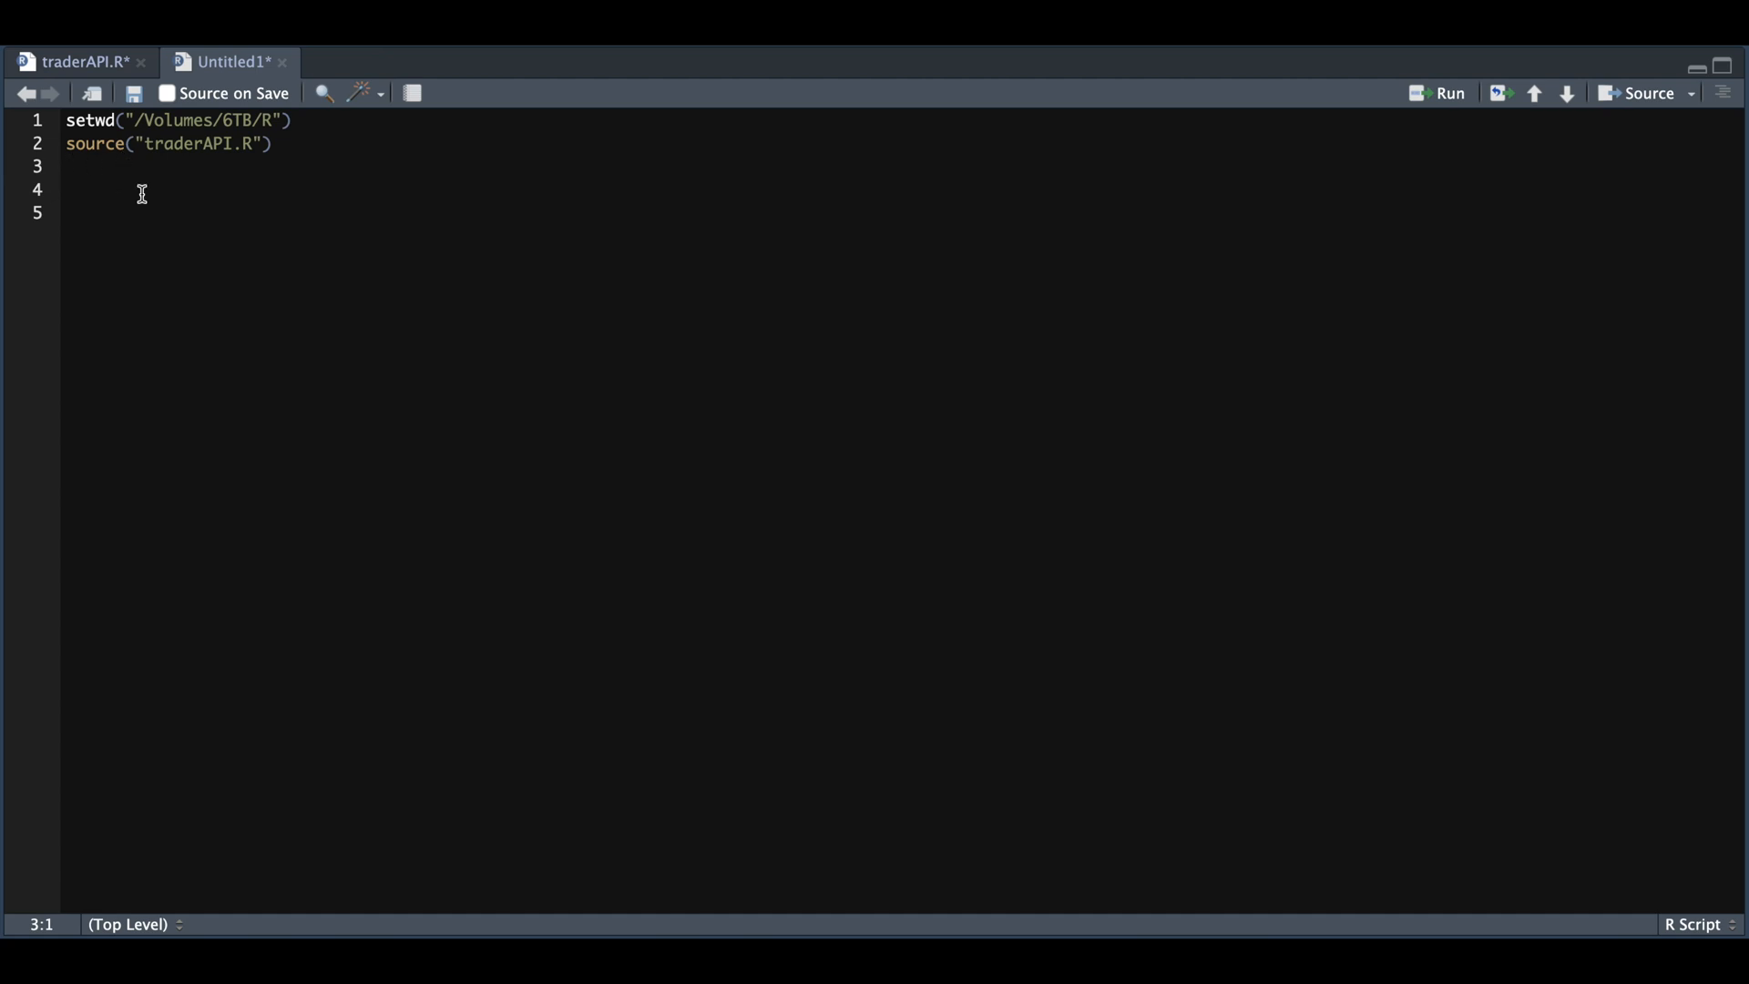
pyautogui.click(84, 62)
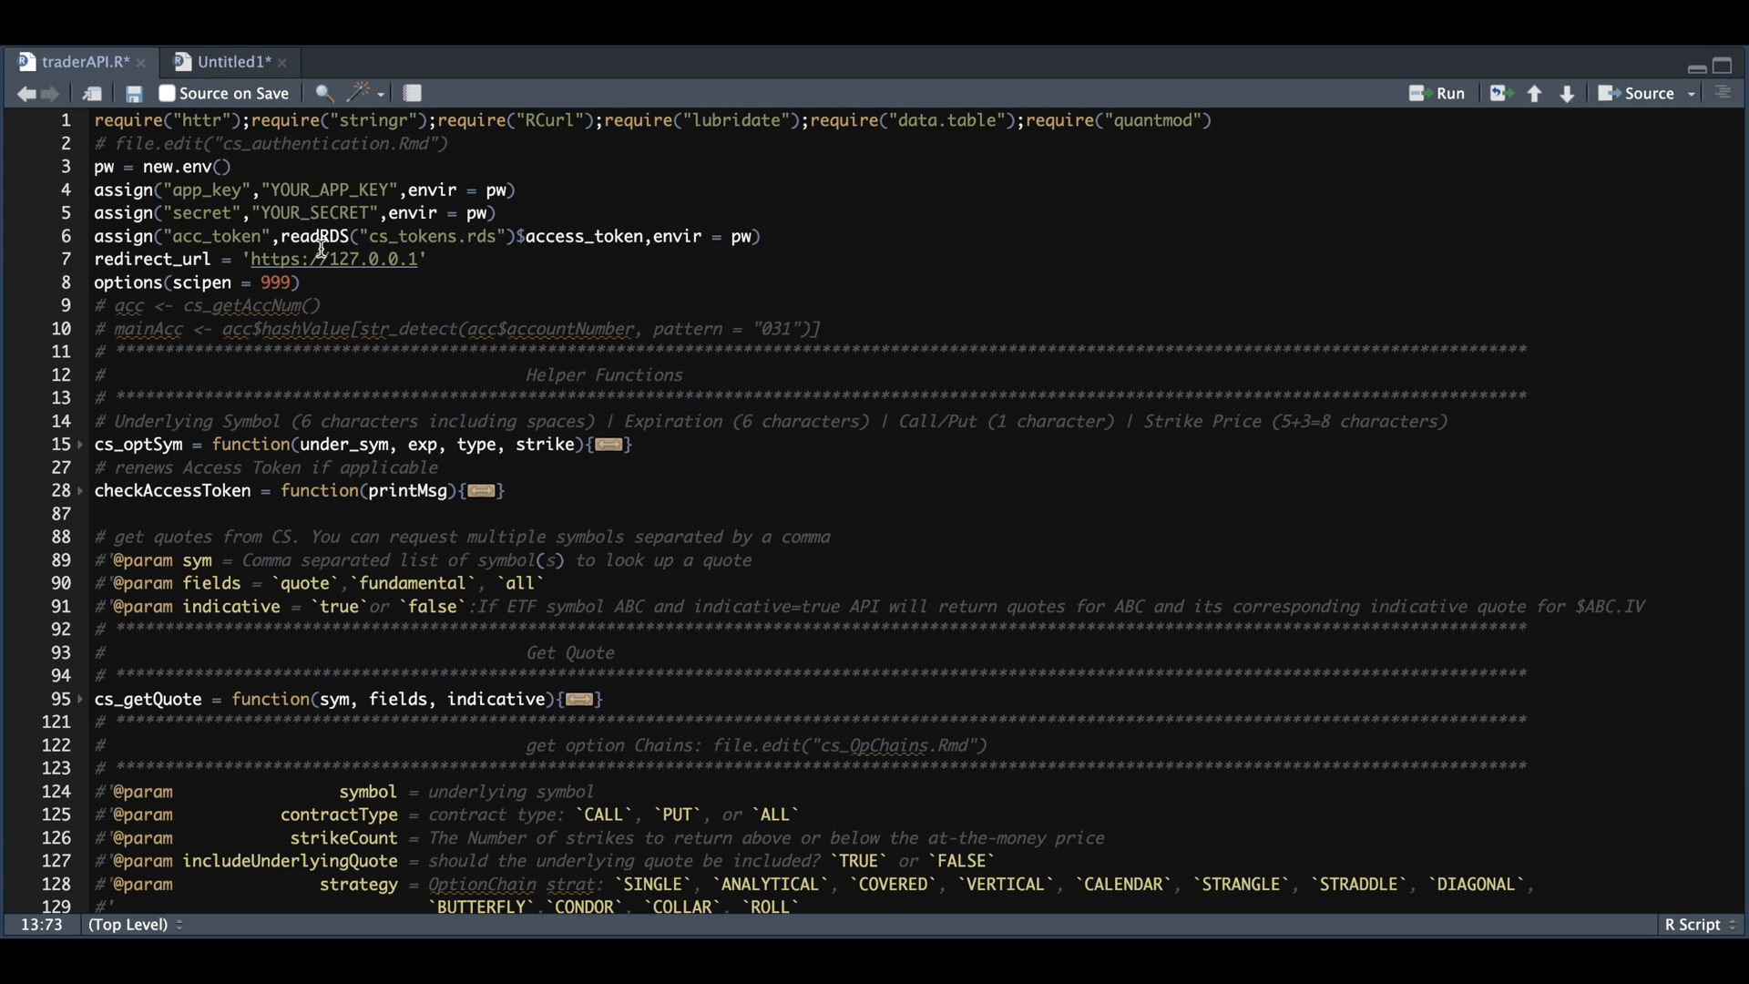
pyautogui.moveTo(455, 259)
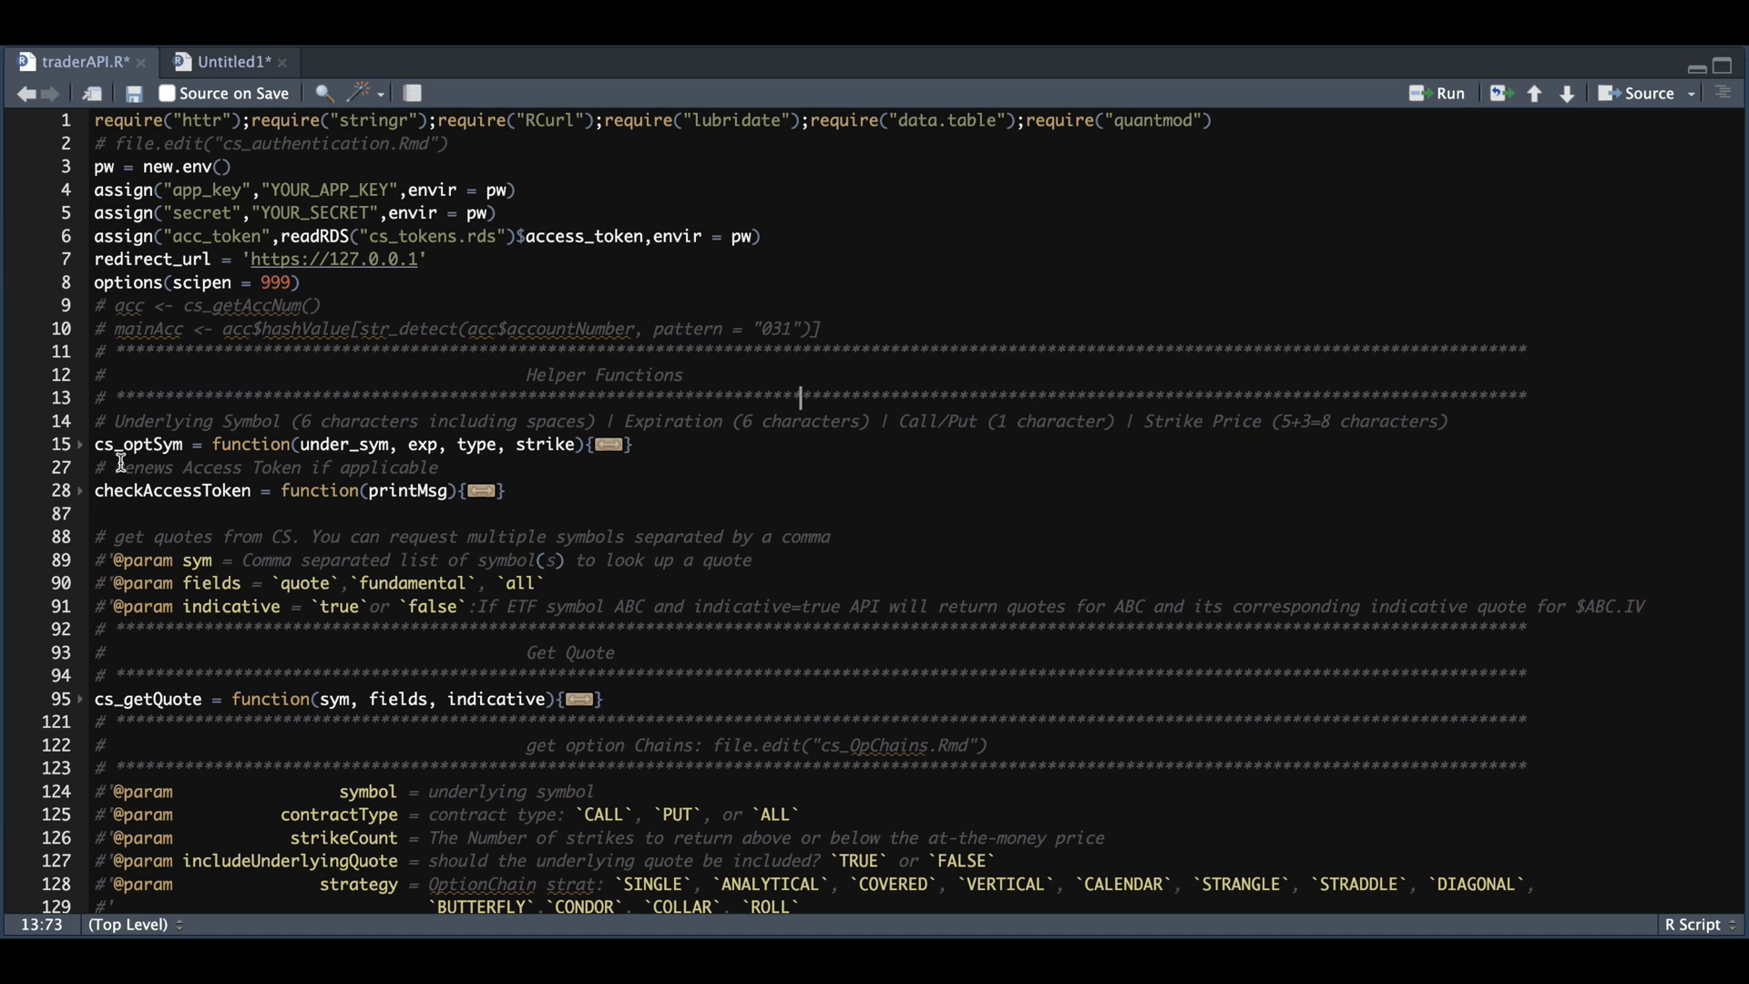
pyautogui.click(229, 61)
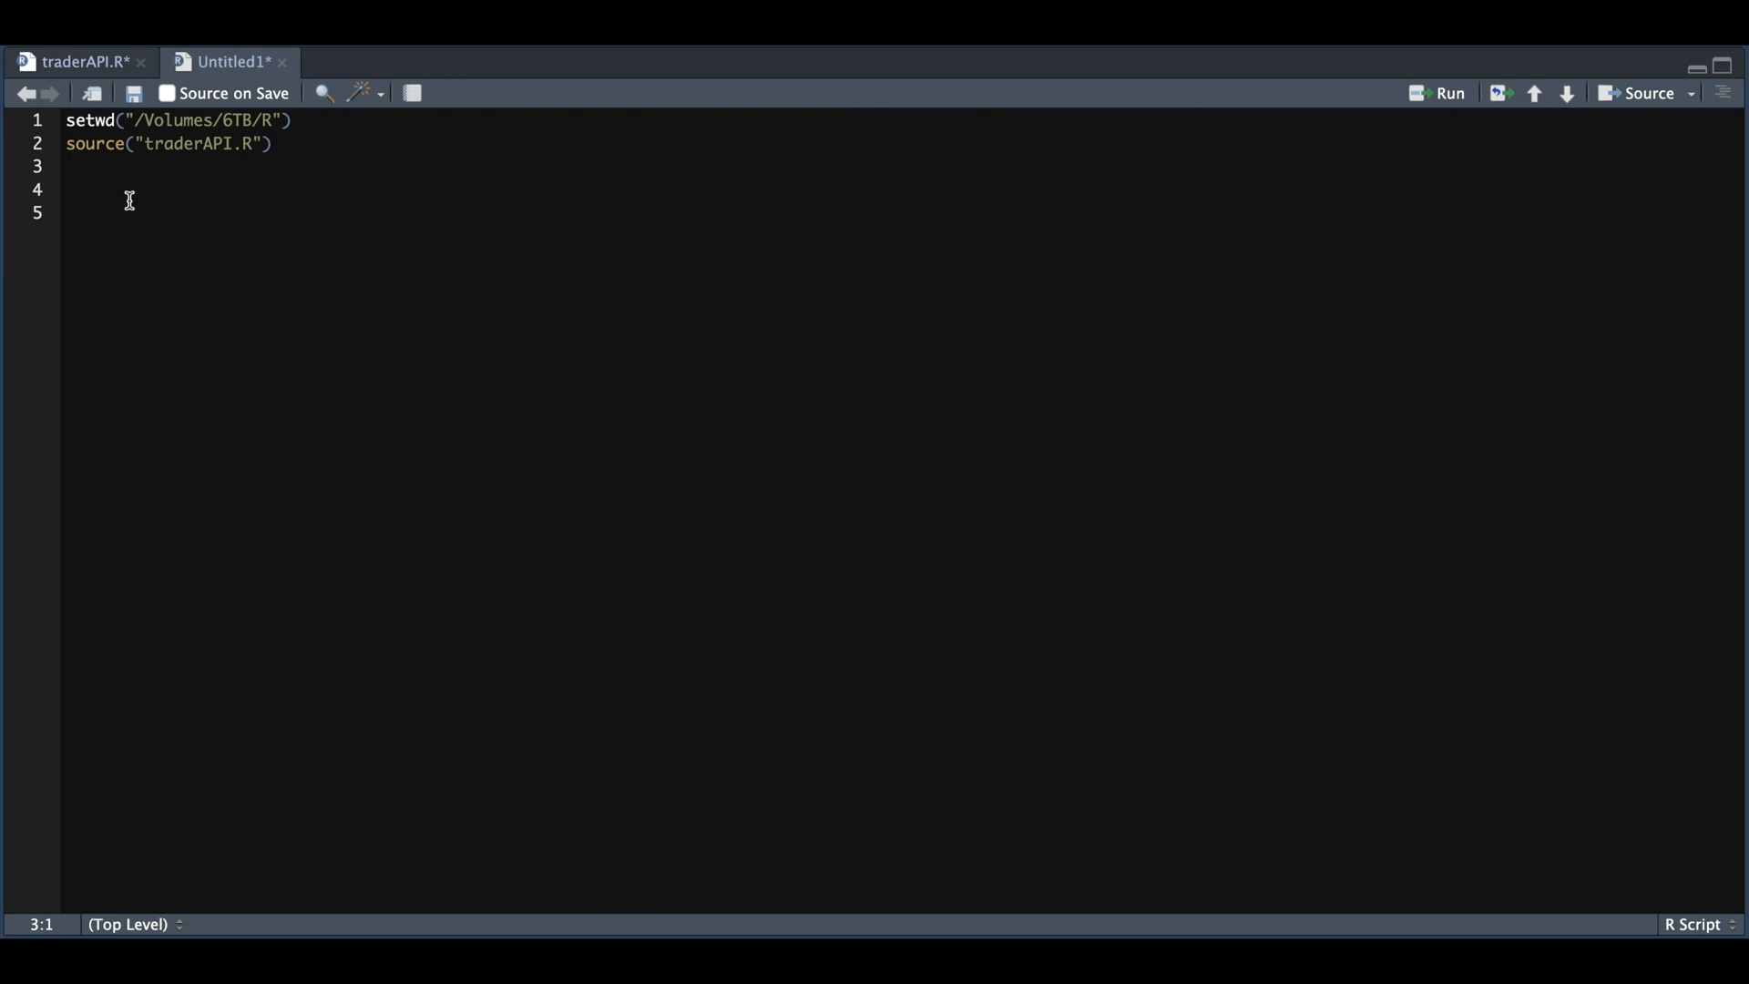
# - Add cs_getQuote(sym = "TSLA", fields = "quote", indicative = FALSE) on line 3, then view its definition in traderAPI.R
pyautogui.write('c')
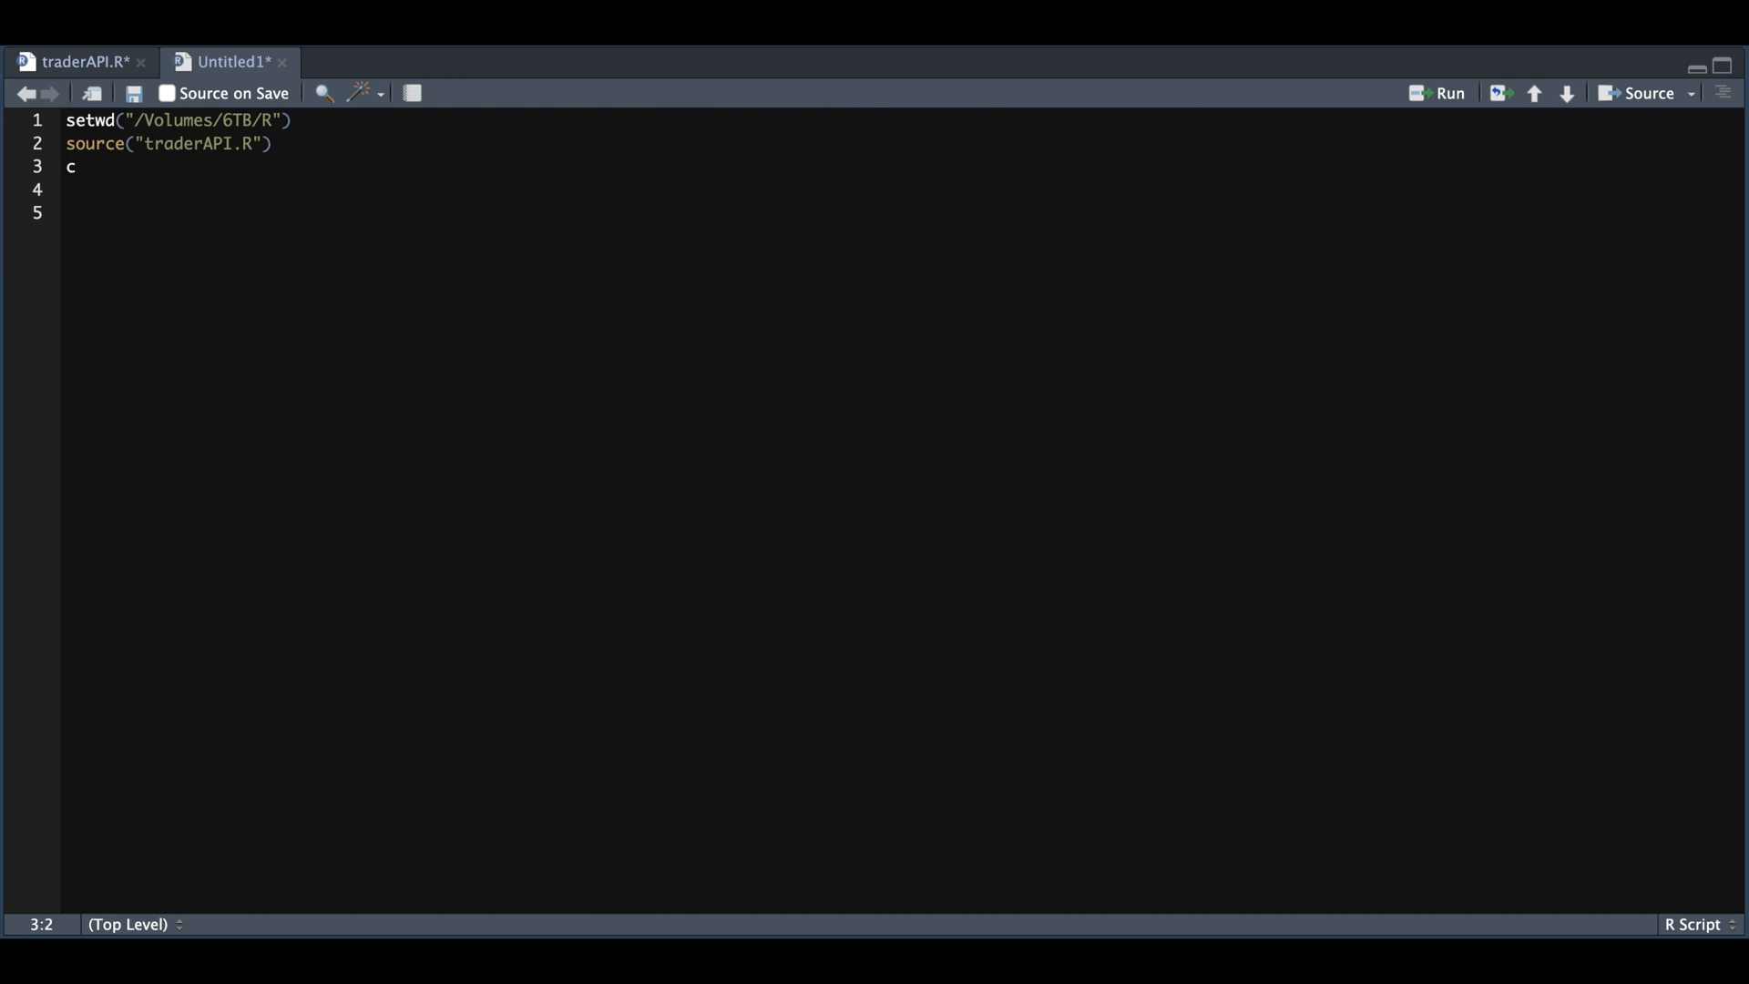
pyautogui.write('s_')
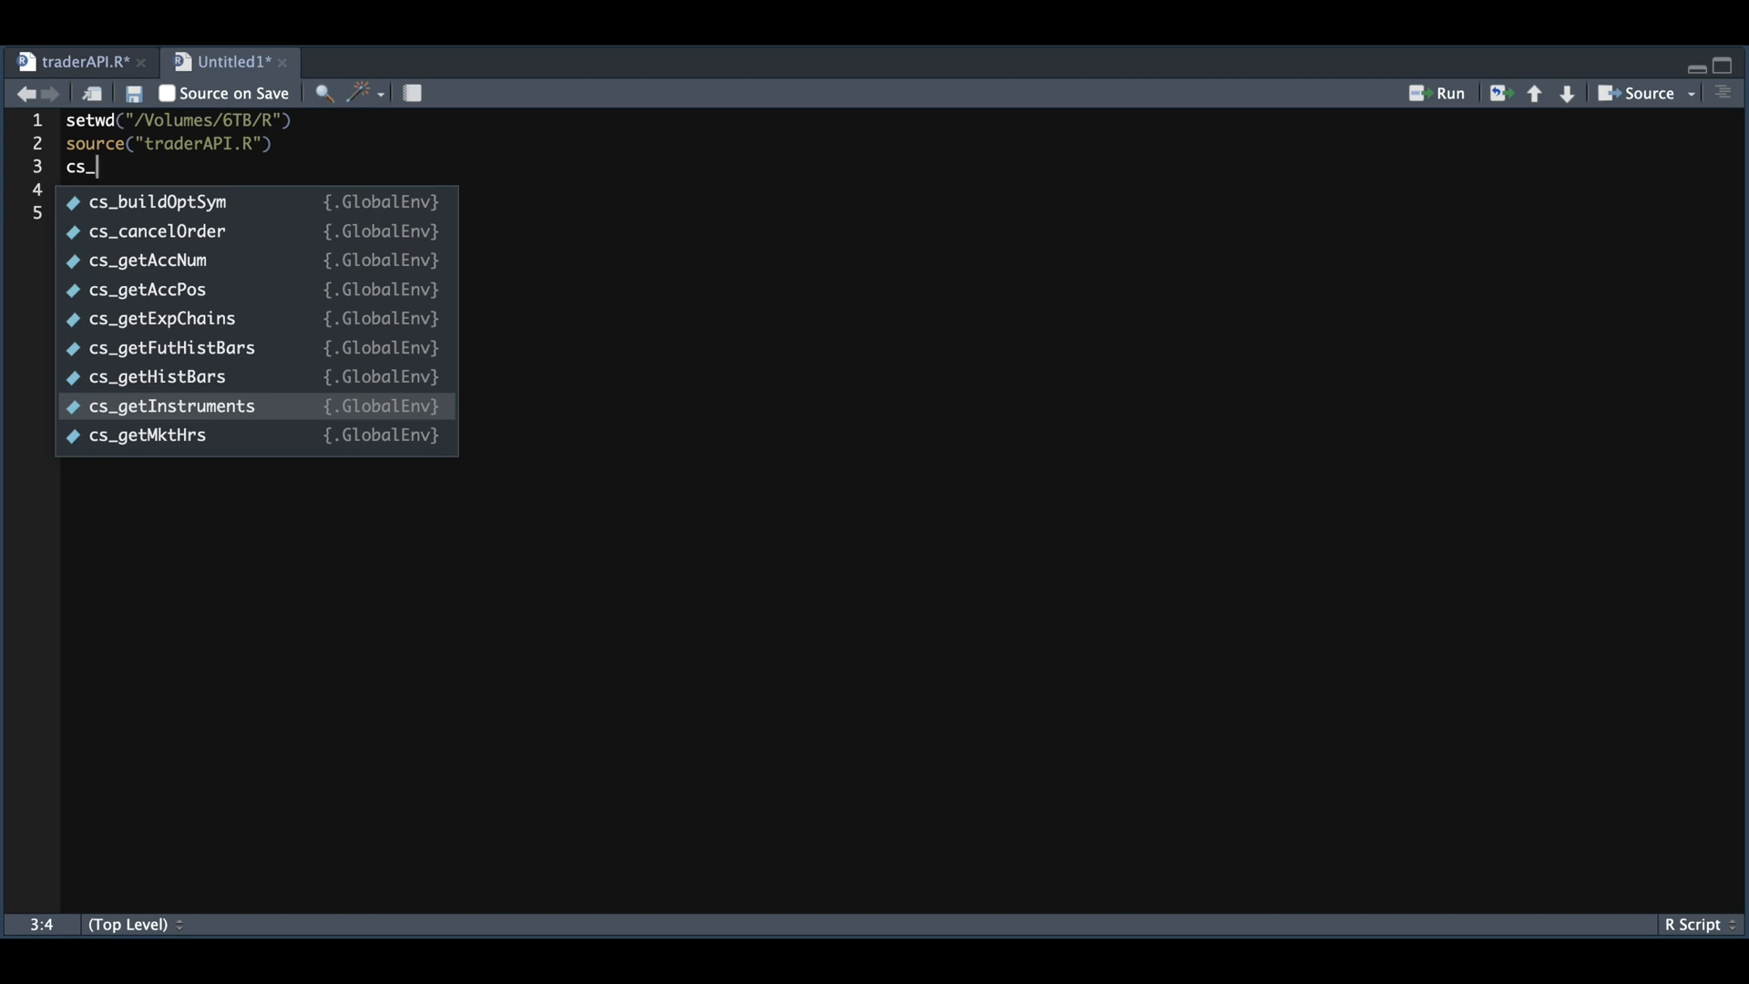
pyautogui.write('get')
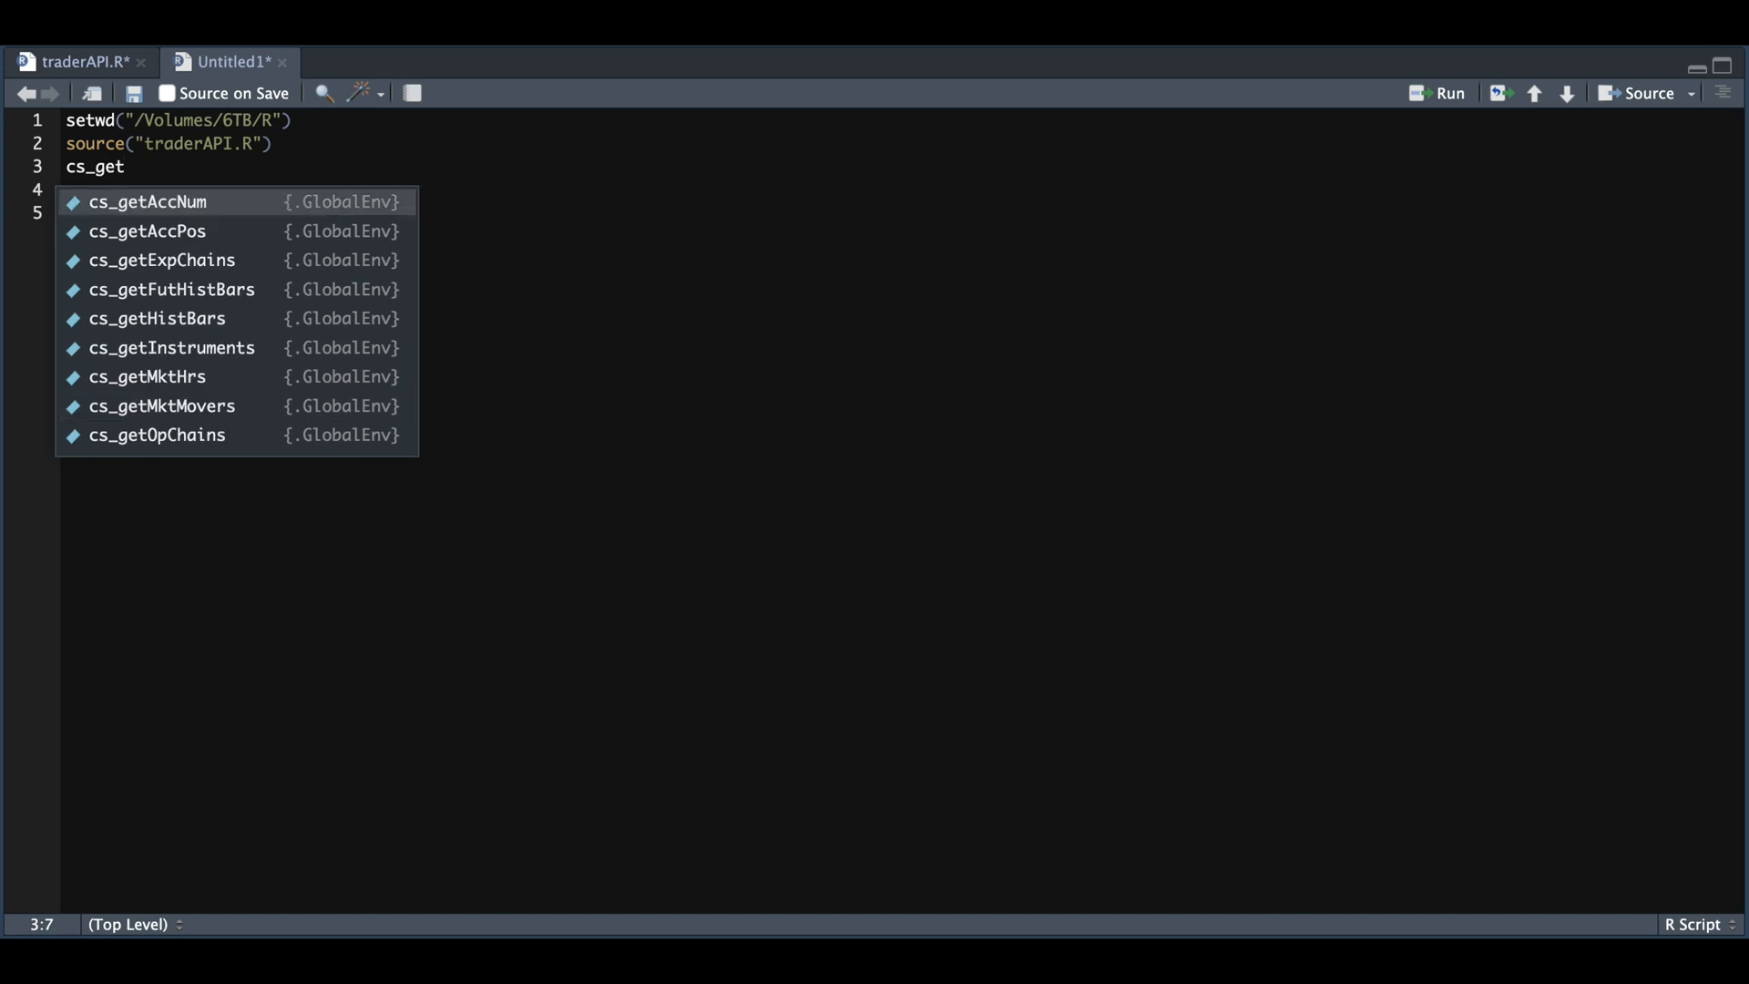
pyautogui.write('Quote(')
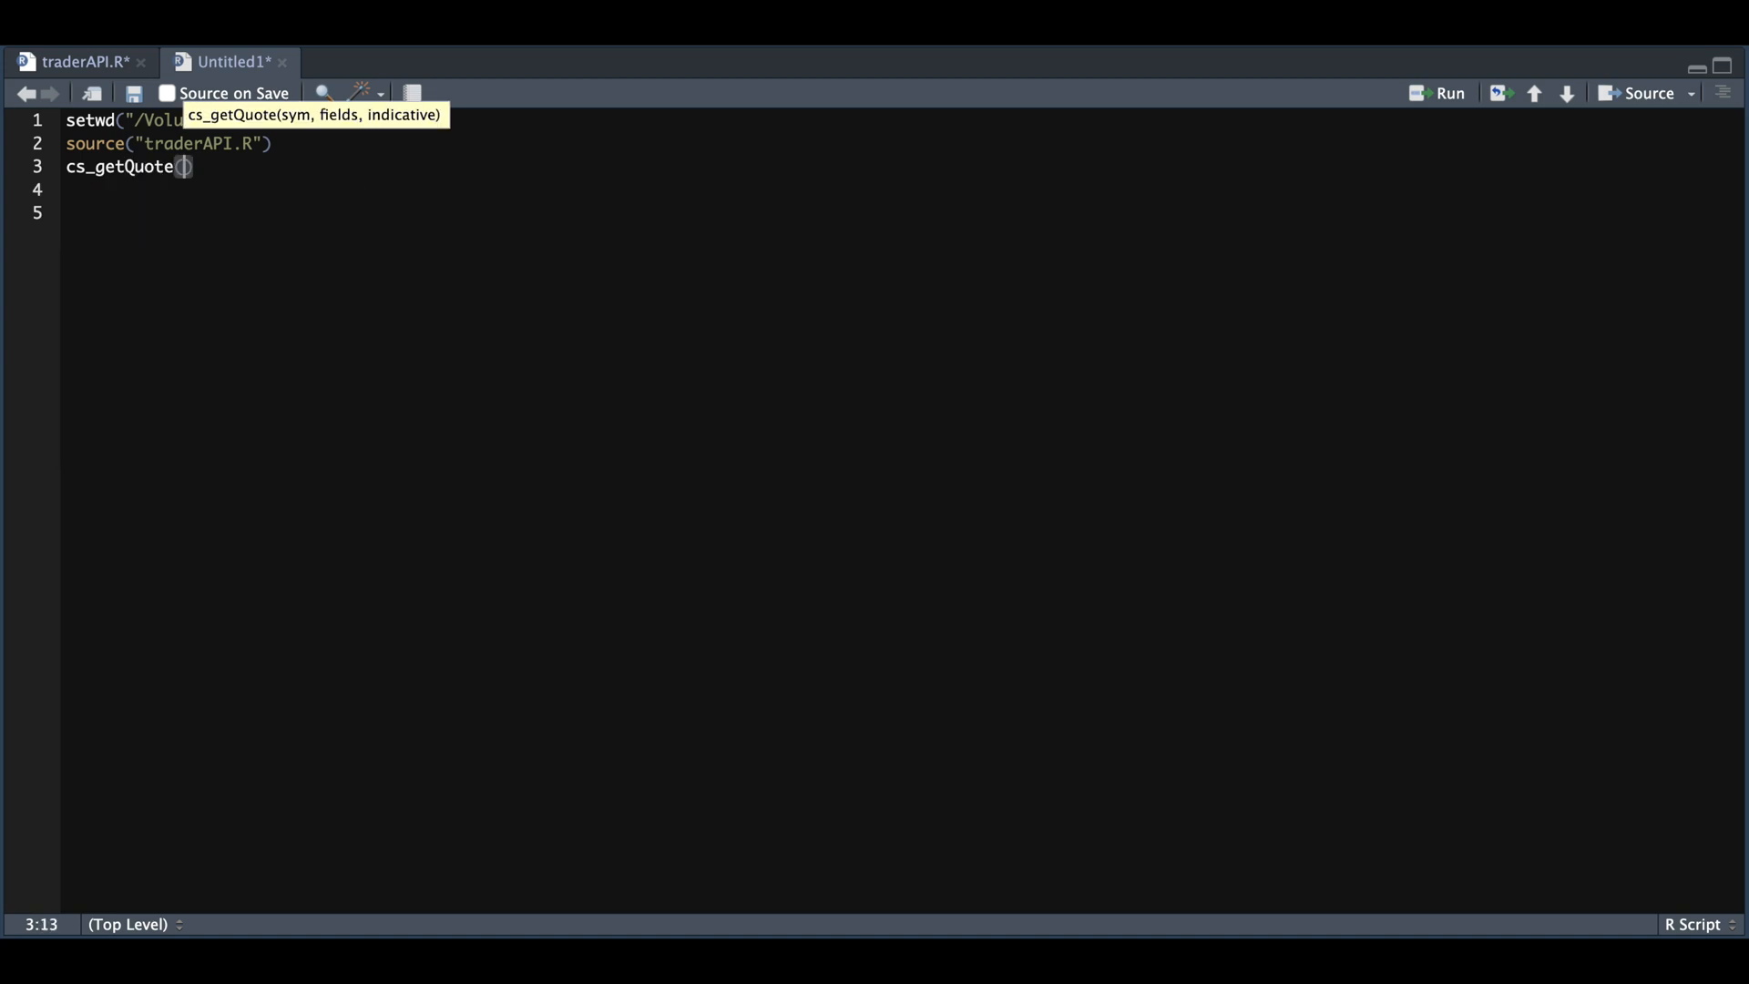
pyautogui.write('sym')
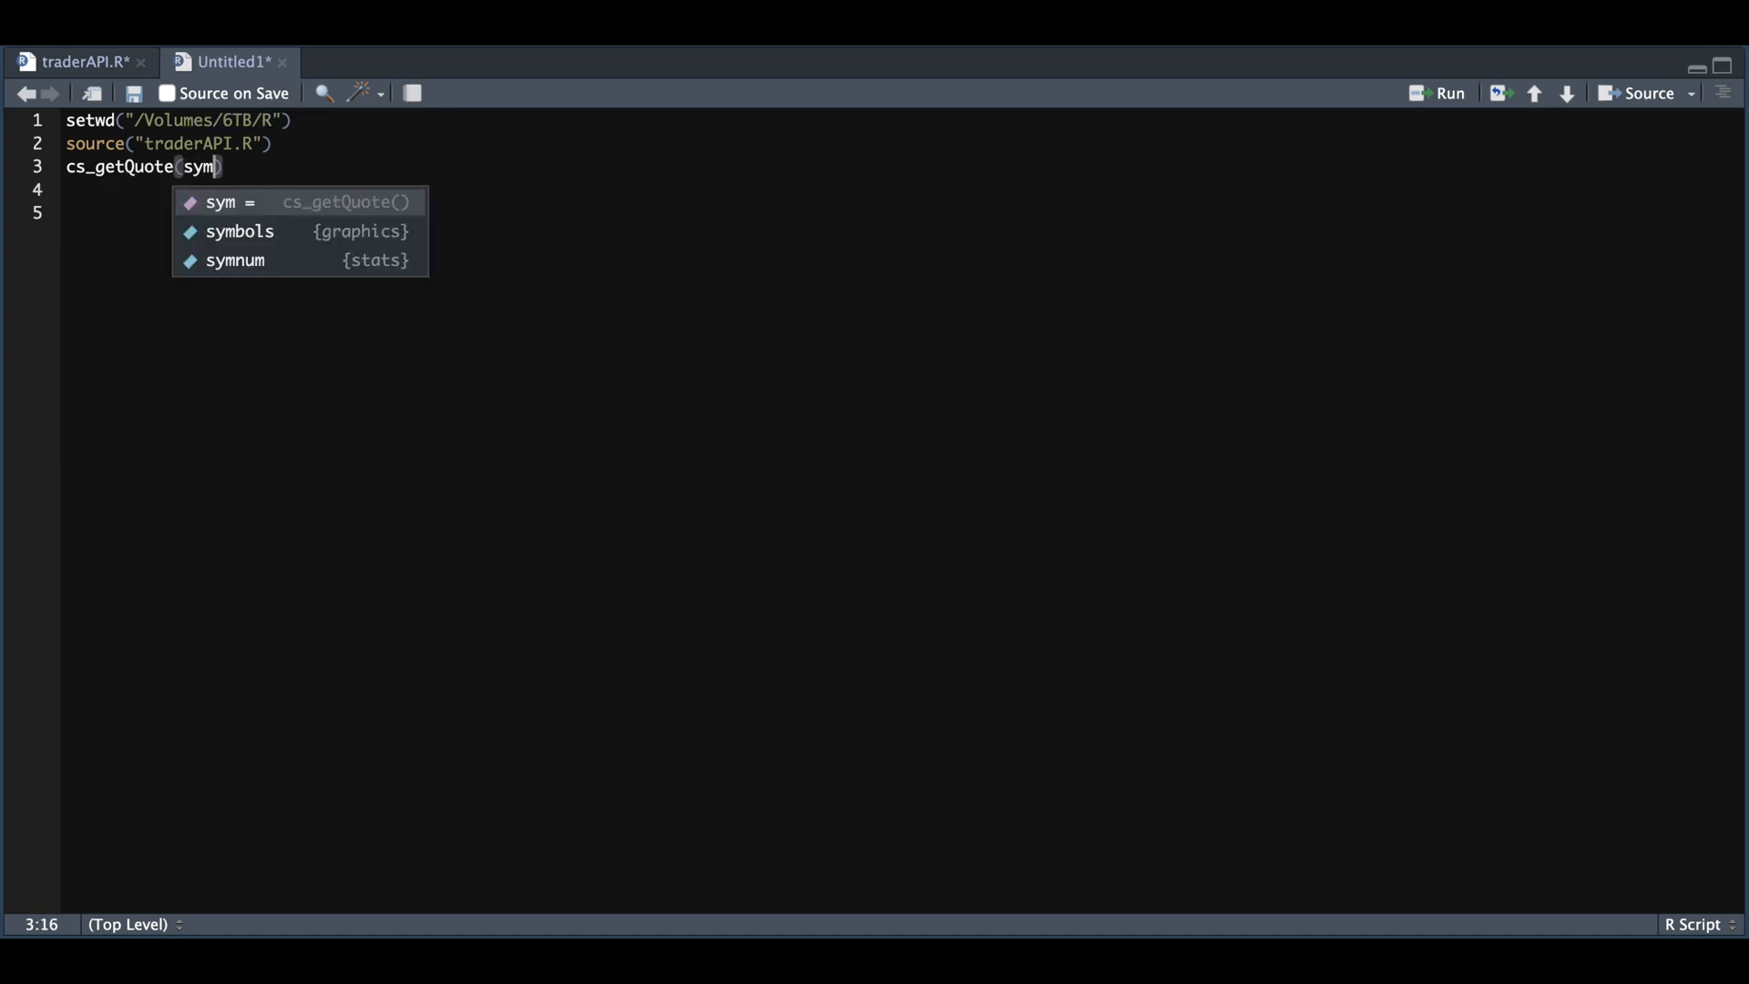
pyautogui.write('= "TSLA",')
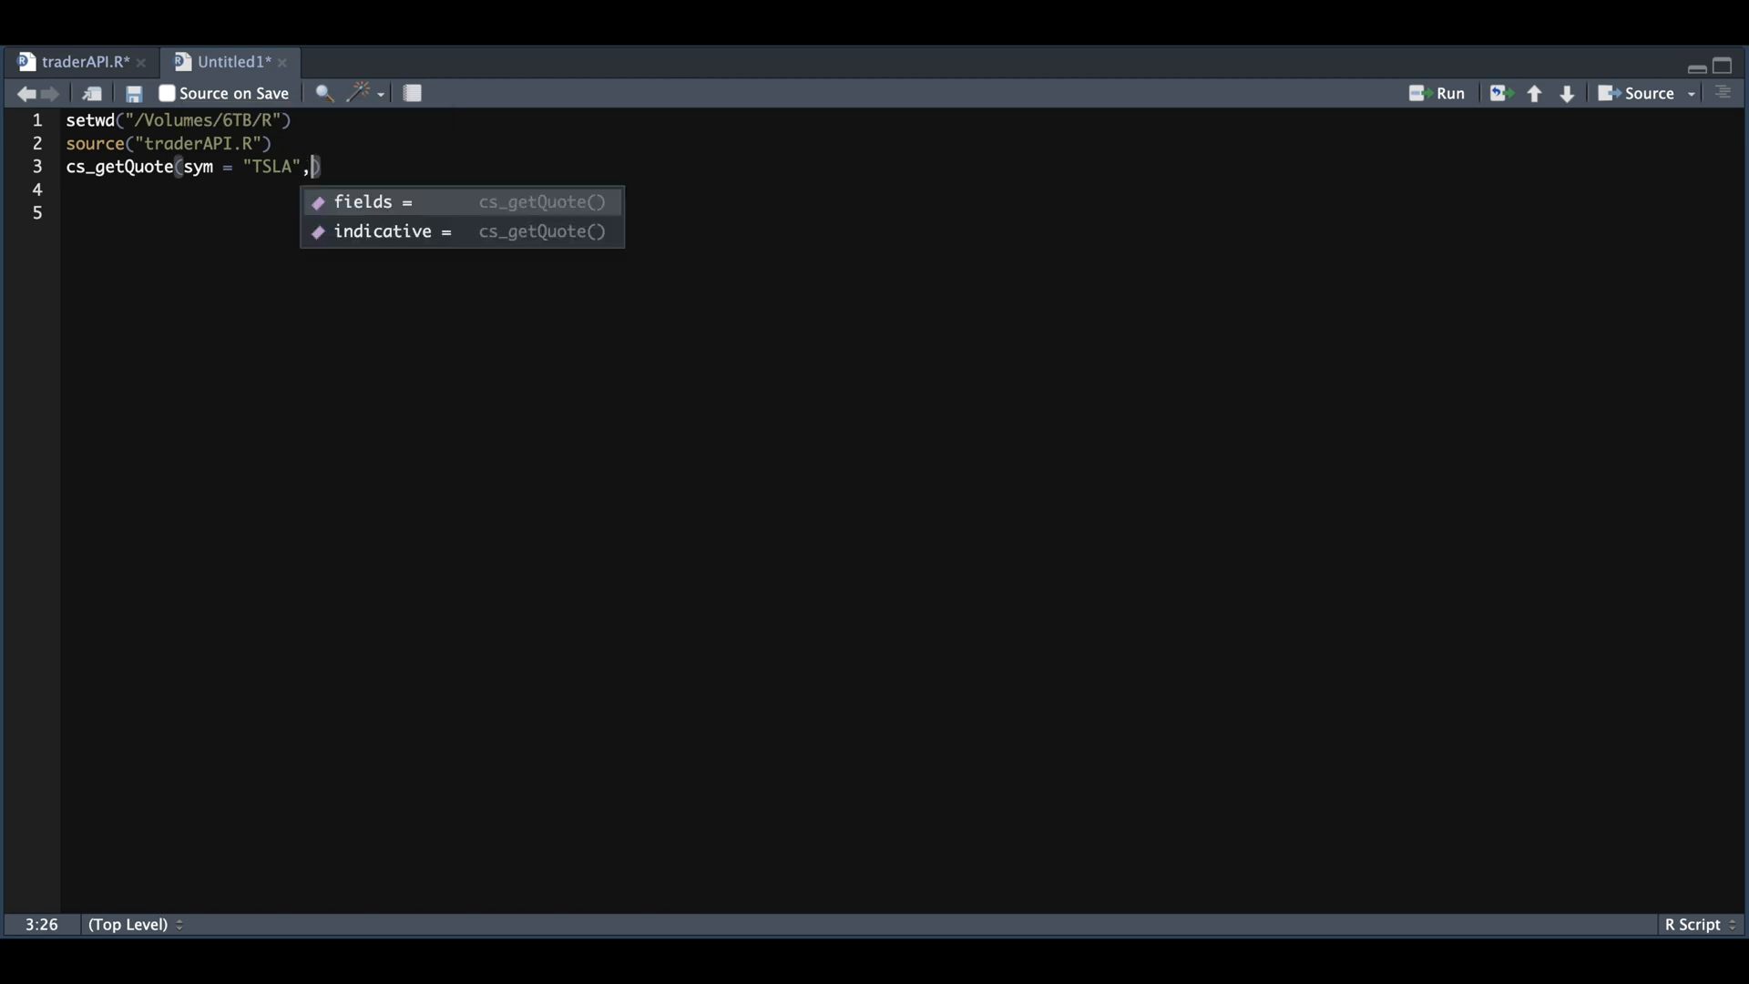
pyautogui.write('fields = "quote",indicative =')
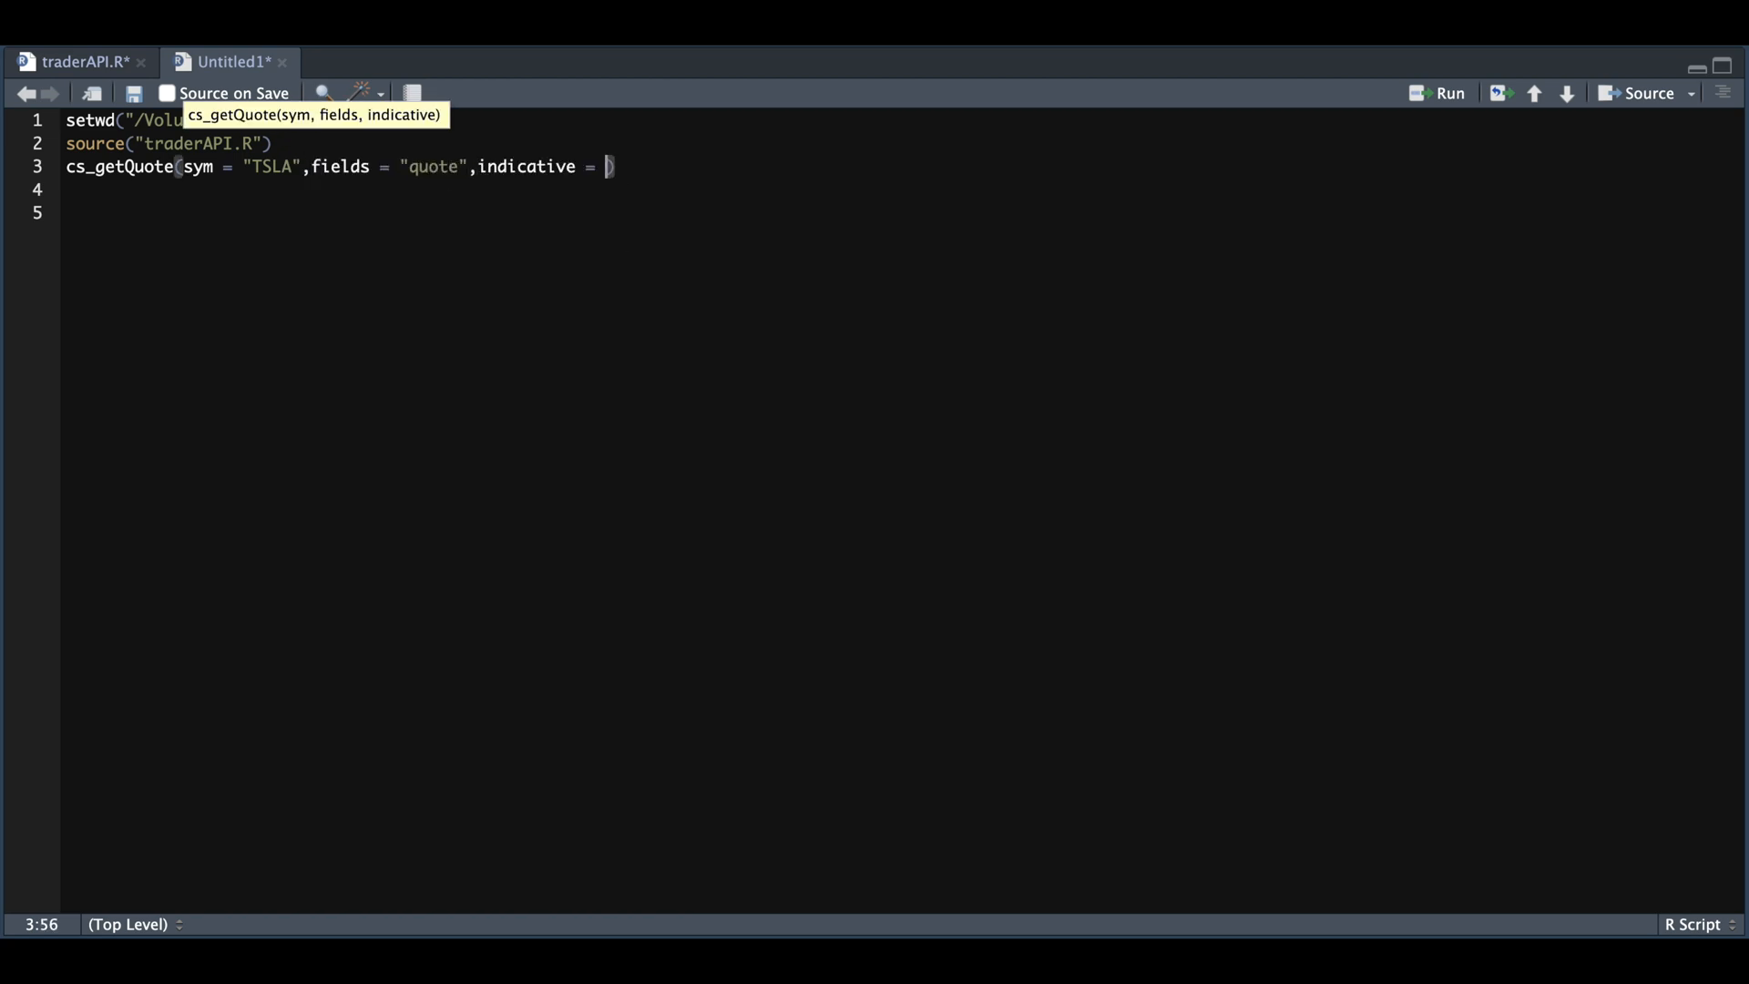
pyautogui.write('FALSE')
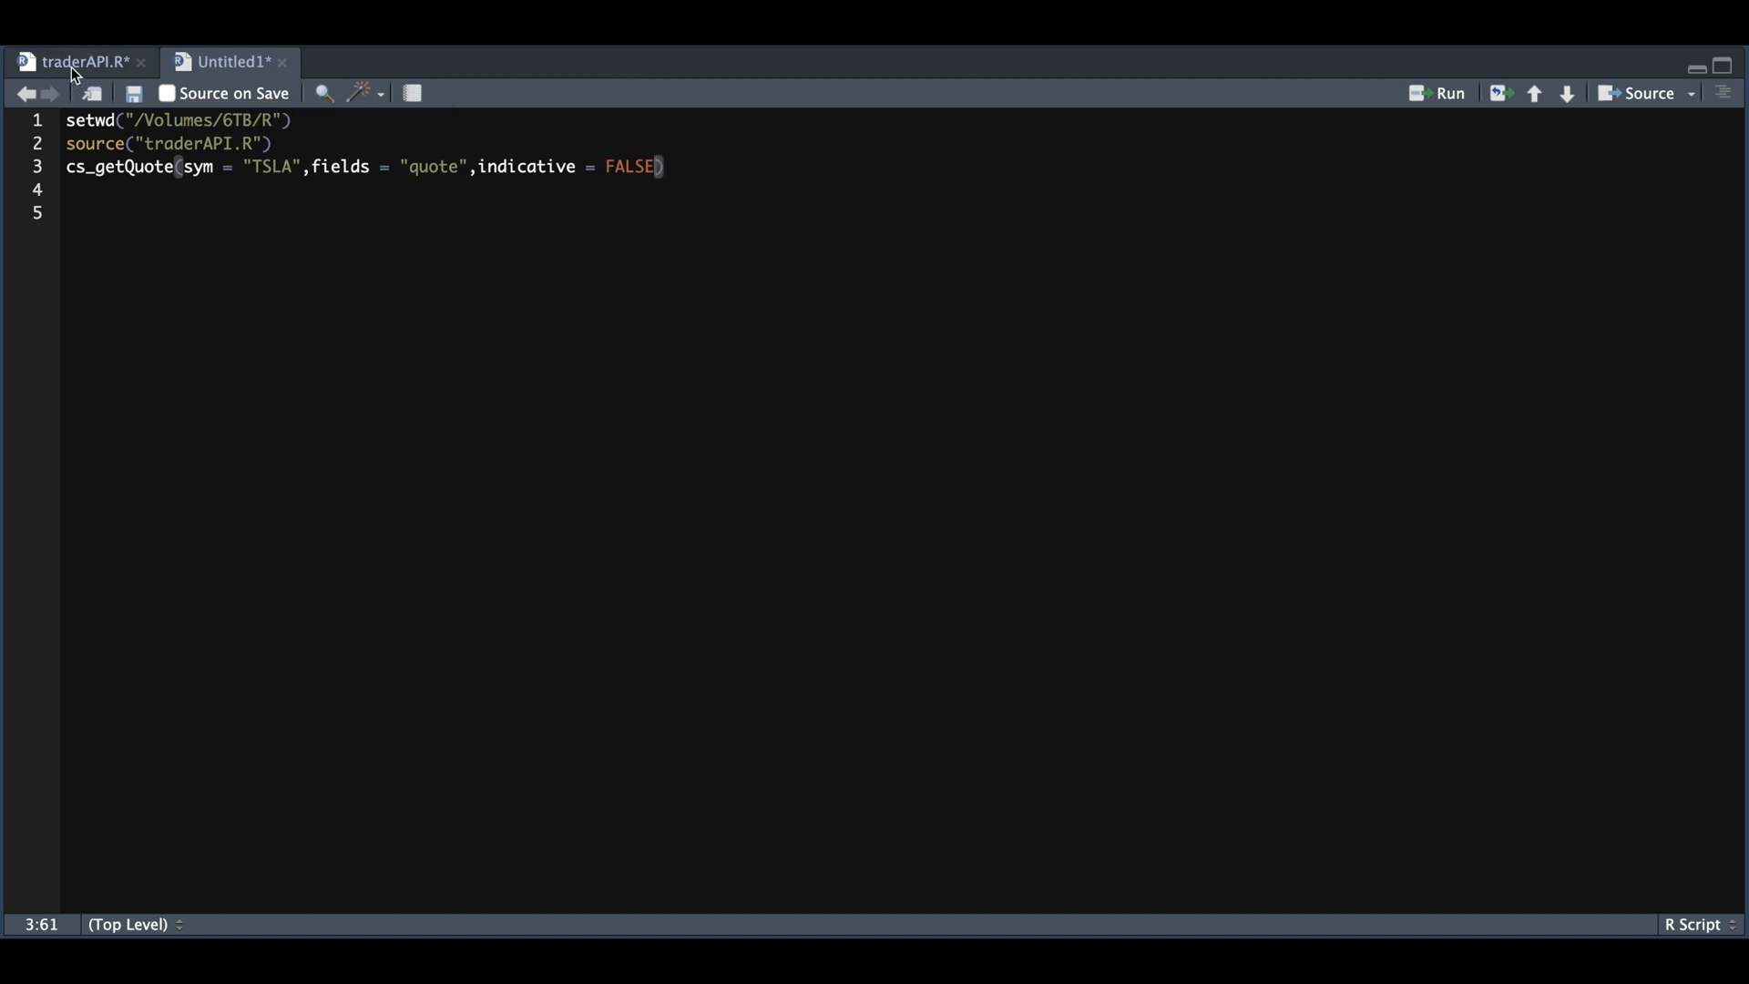
pyautogui.click(79, 62)
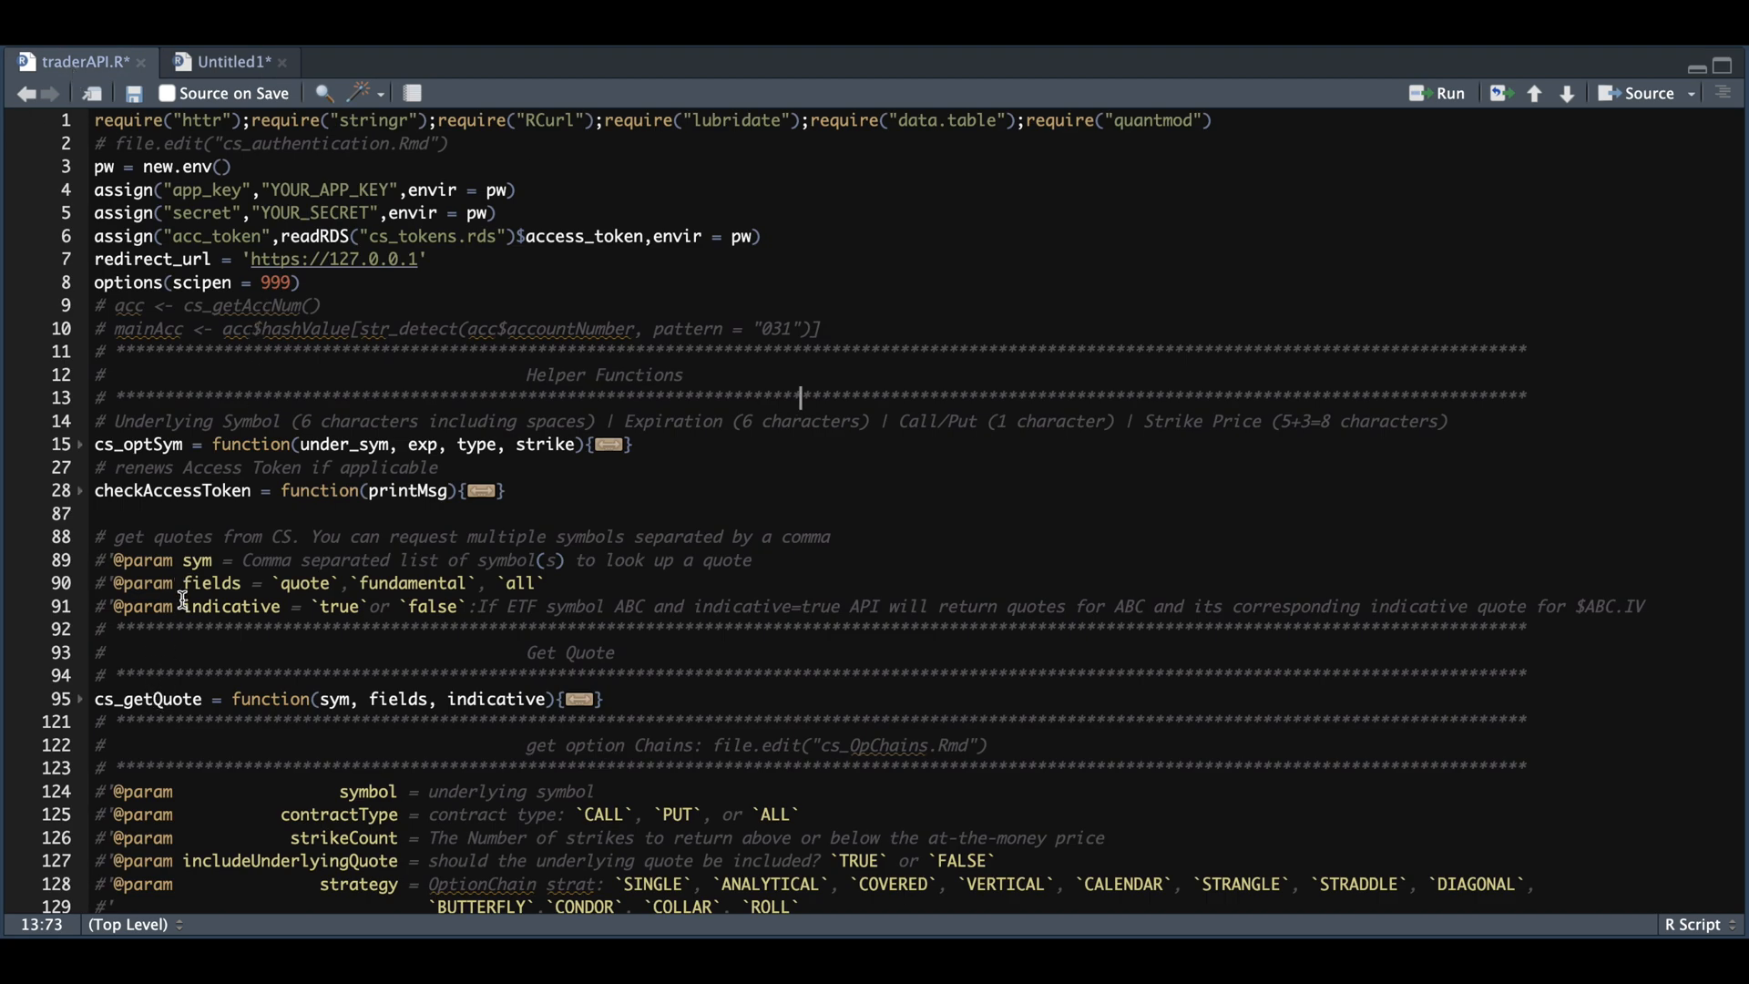
pyautogui.moveTo(279, 106)
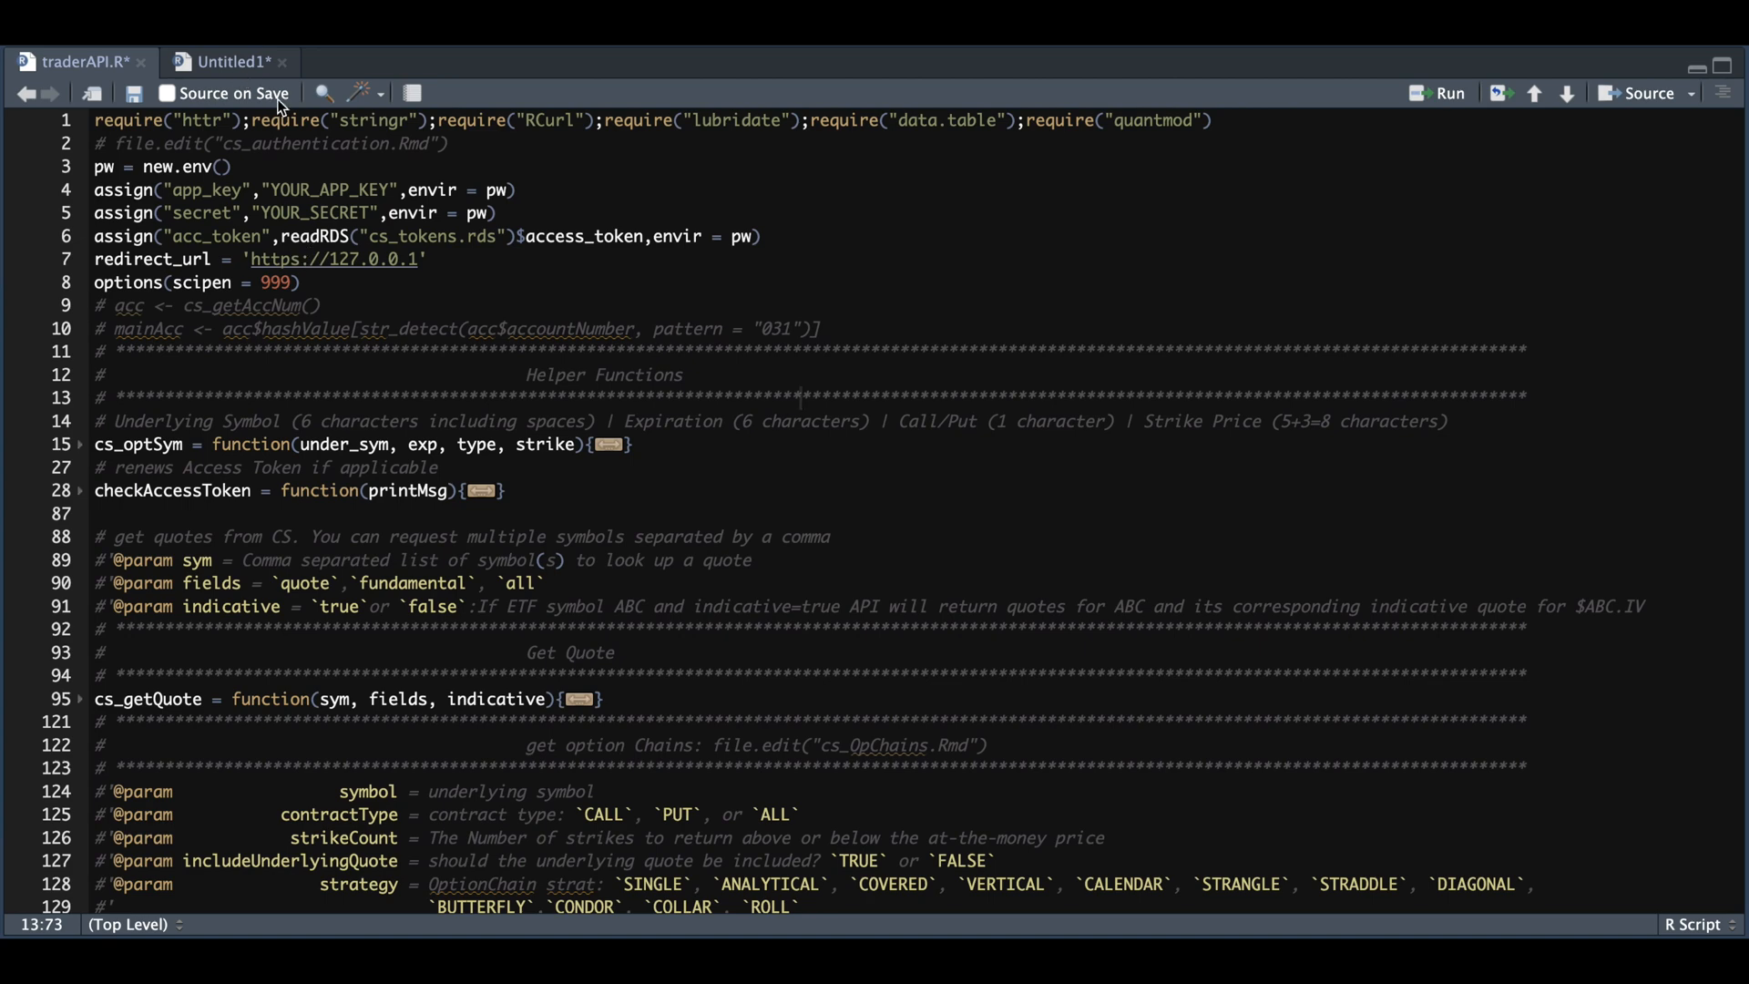
# - Return to the Untitled1 script holding the TSLA cs_getQuote call
pyautogui.click(230, 62)
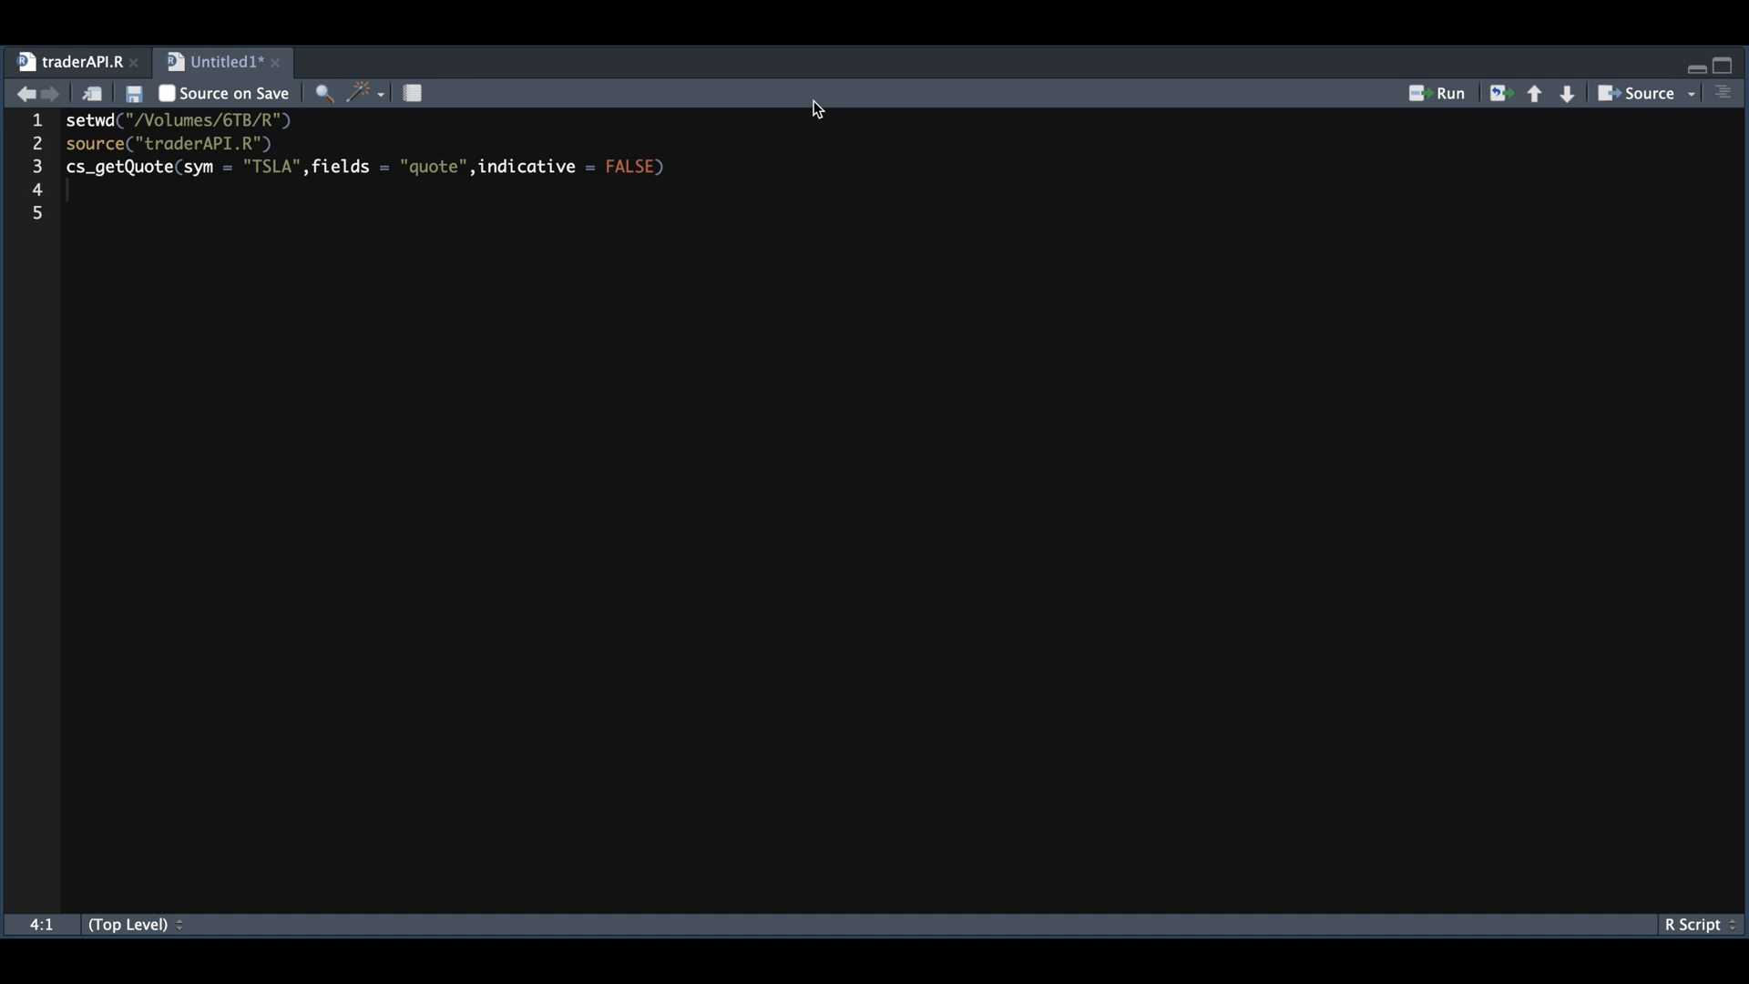
pyautogui.moveTo(827, 108)
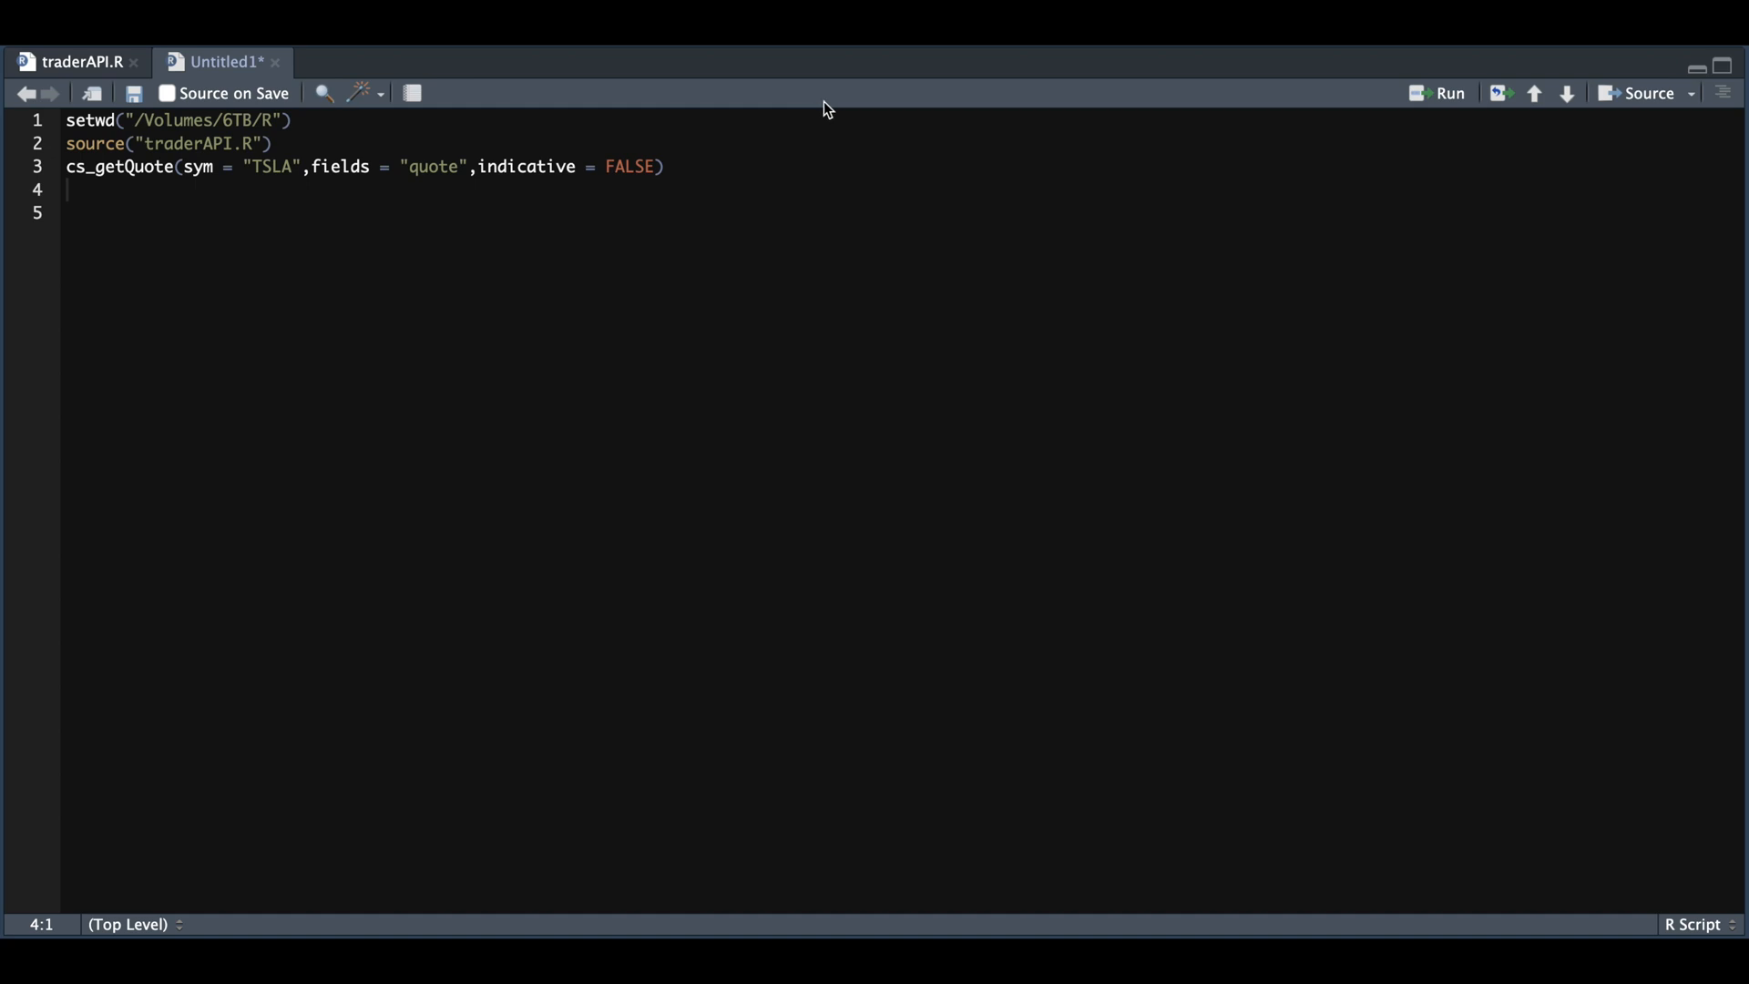